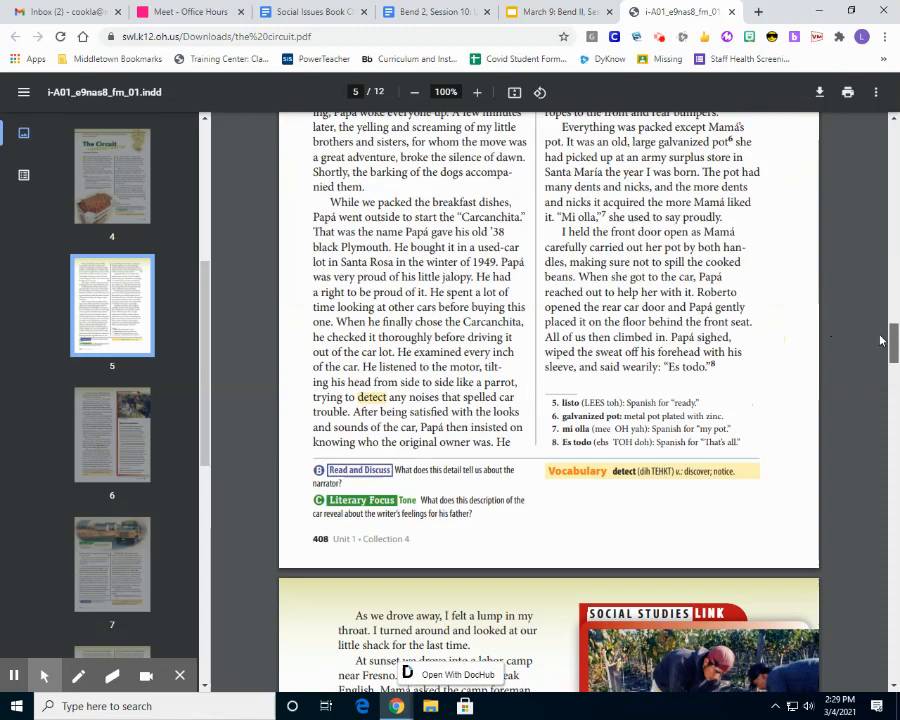
{"action": "scroll", "scroll_direction": "up", "scroll_amount": 3}
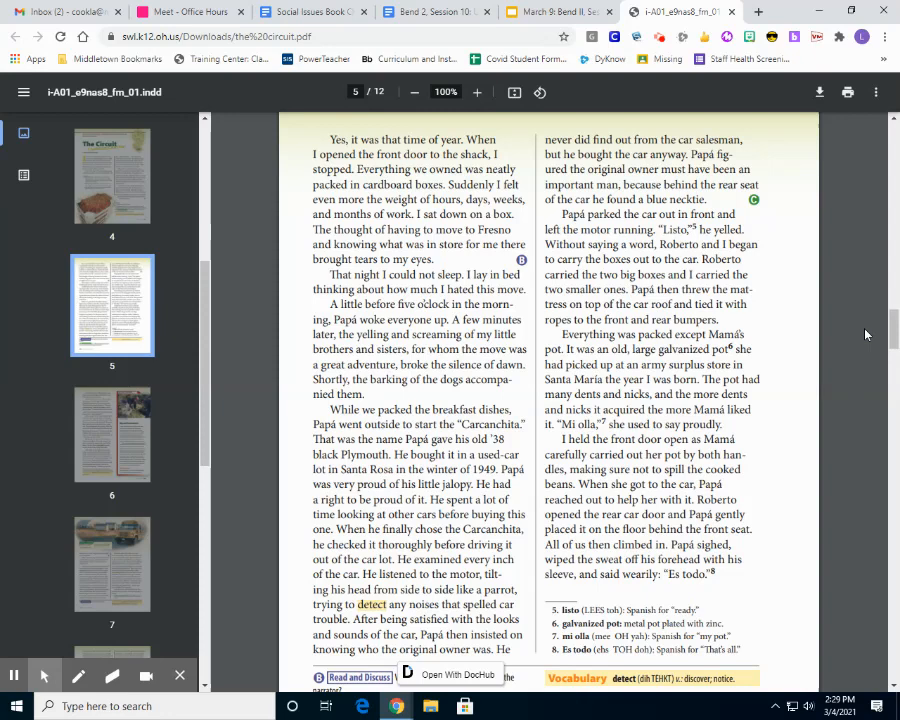
{"action": "mouse_move", "coordinate": [816, 396]}
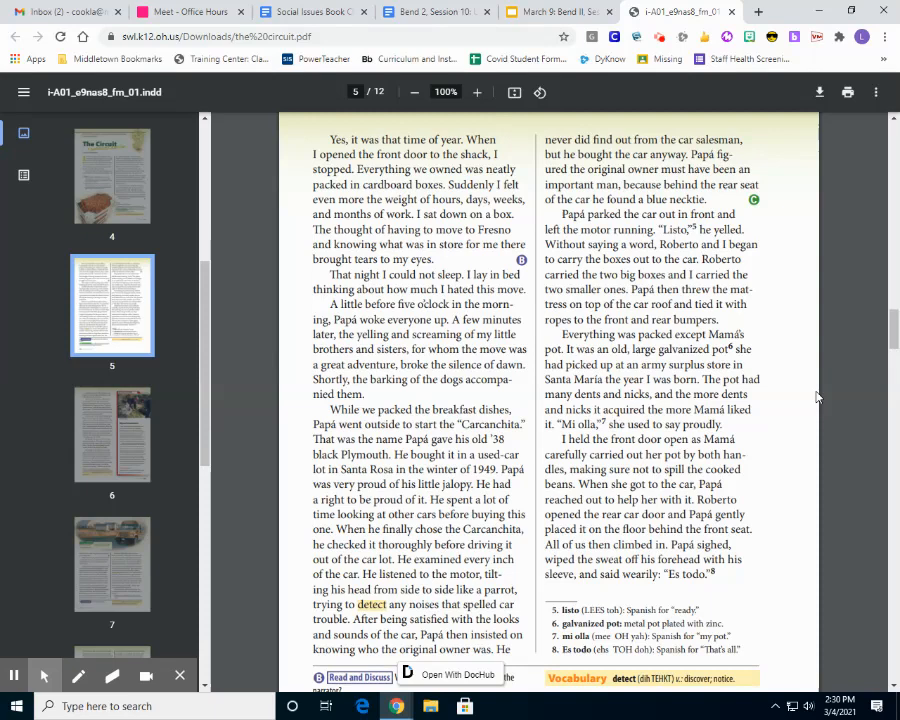
{"action": "mouse_move", "coordinate": [796, 392]}
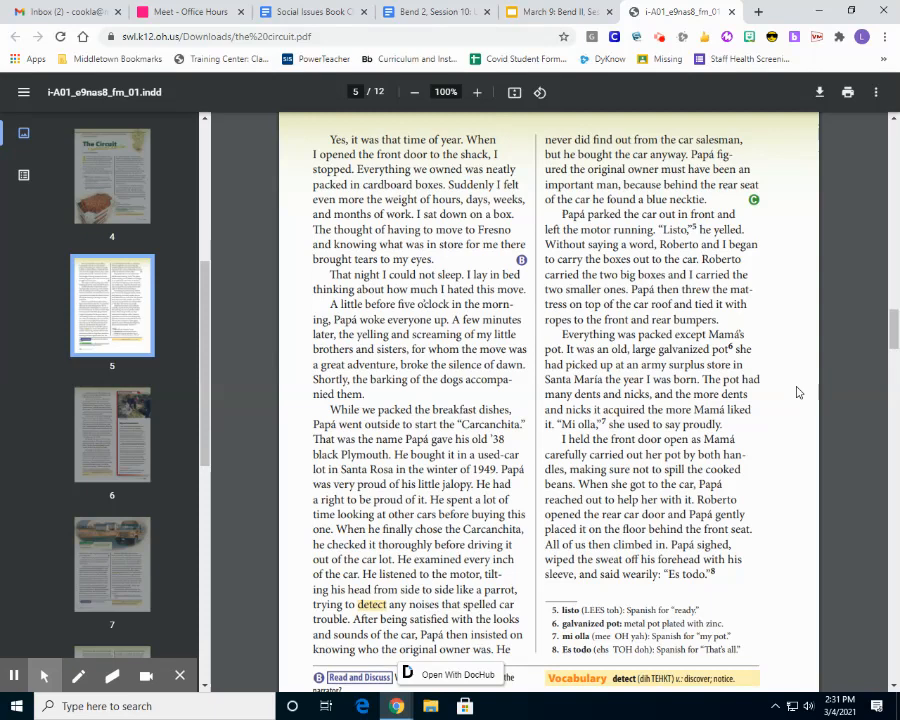
{"action": "scroll", "scroll_direction": "down", "scroll_amount": 3}
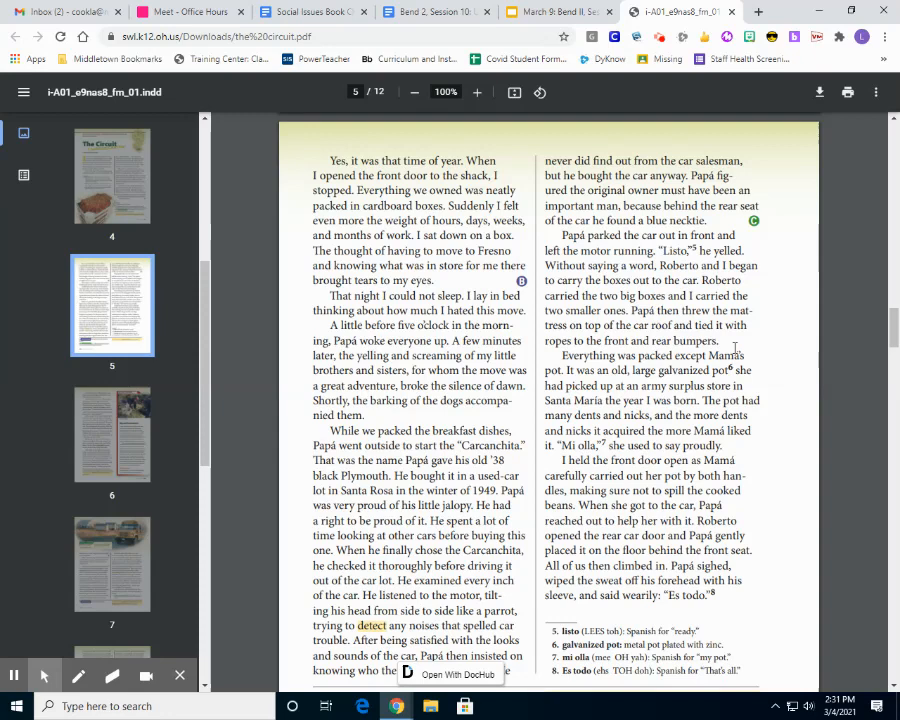
{"action": "mouse_move", "coordinate": [742, 348]}
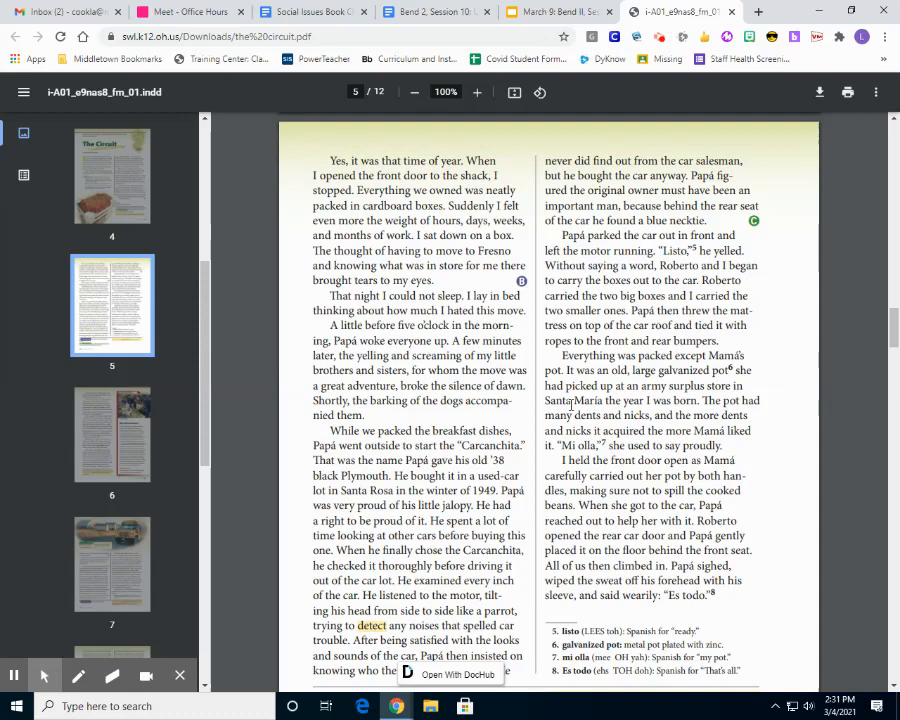
{"action": "mouse_move", "coordinate": [852, 368]}
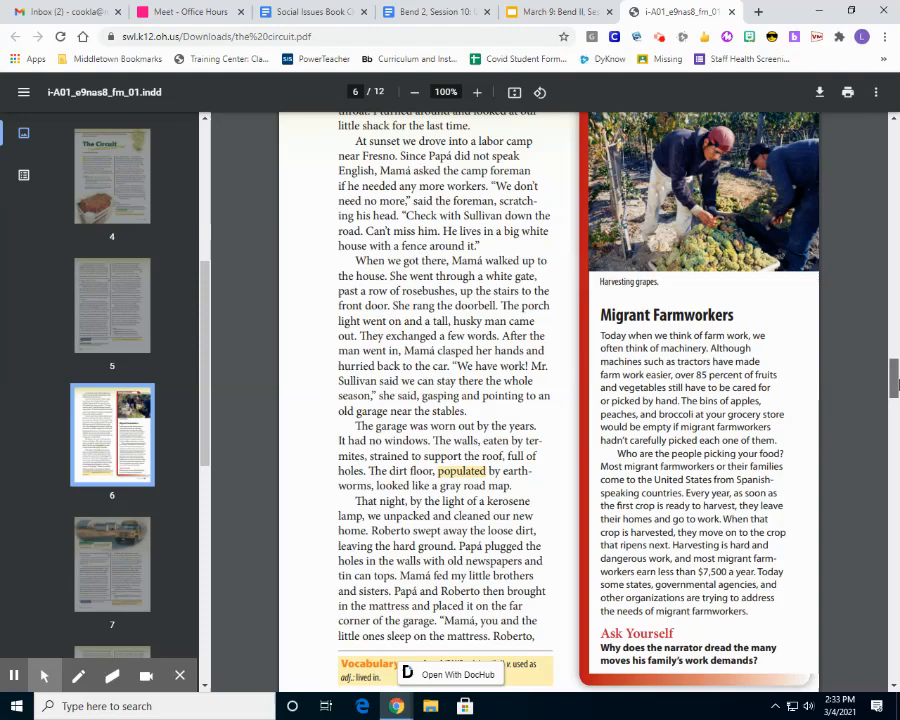
{"action": "scroll", "scroll_direction": "down", "scroll_amount": 3}
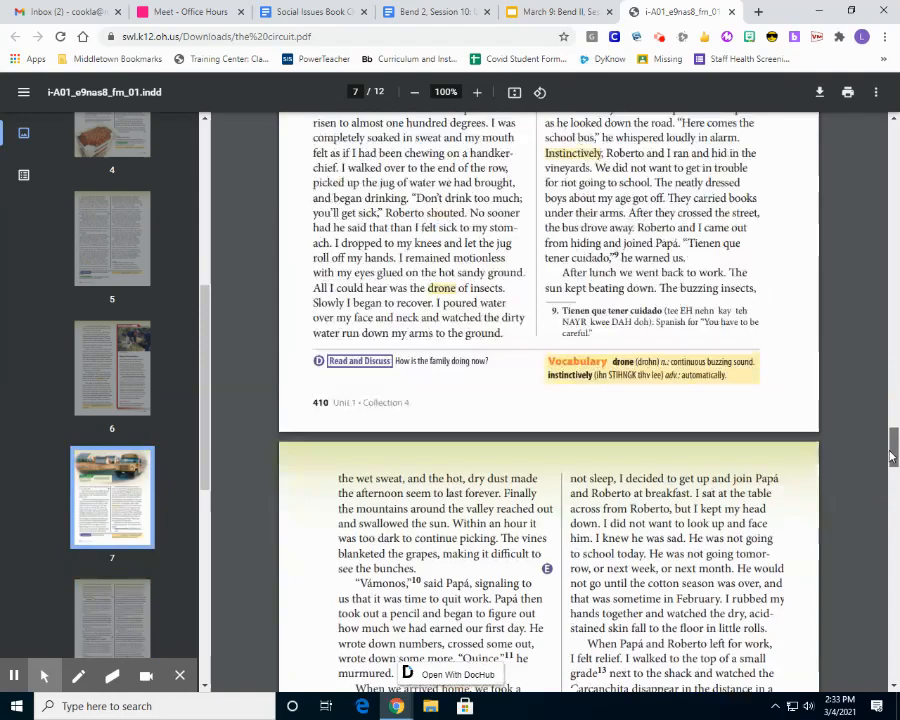
{"action": "scroll", "scroll_direction": "up", "scroll_amount": 3}
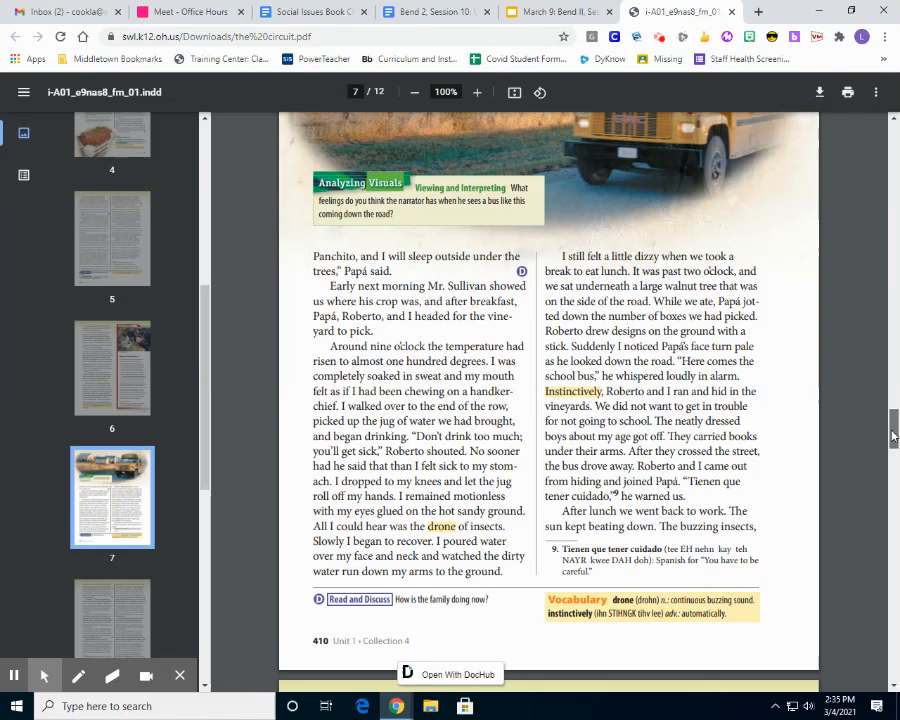
{"action": "scroll", "scroll_direction": "down", "scroll_amount": 3}
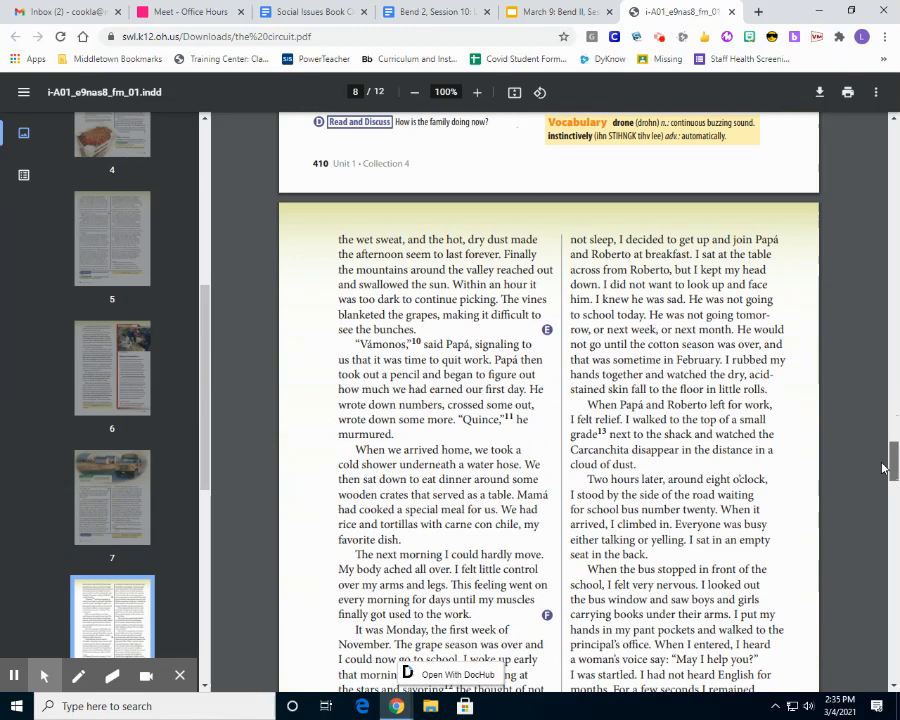
{"action": "scroll", "scroll_direction": "down", "scroll_amount": 3}
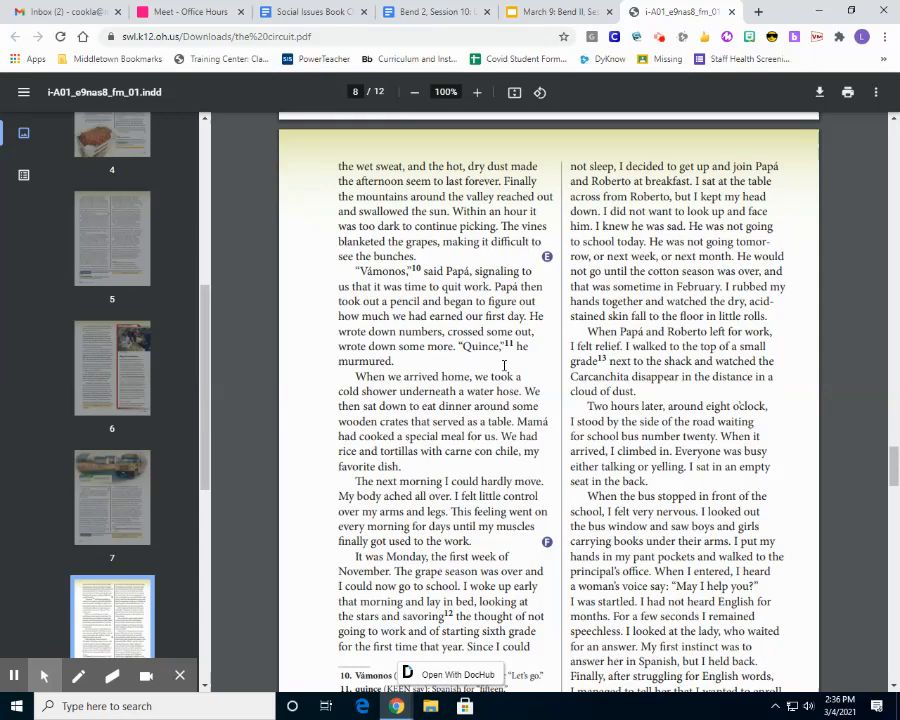
{"action": "scroll", "scroll_direction": "down", "scroll_amount": 3}
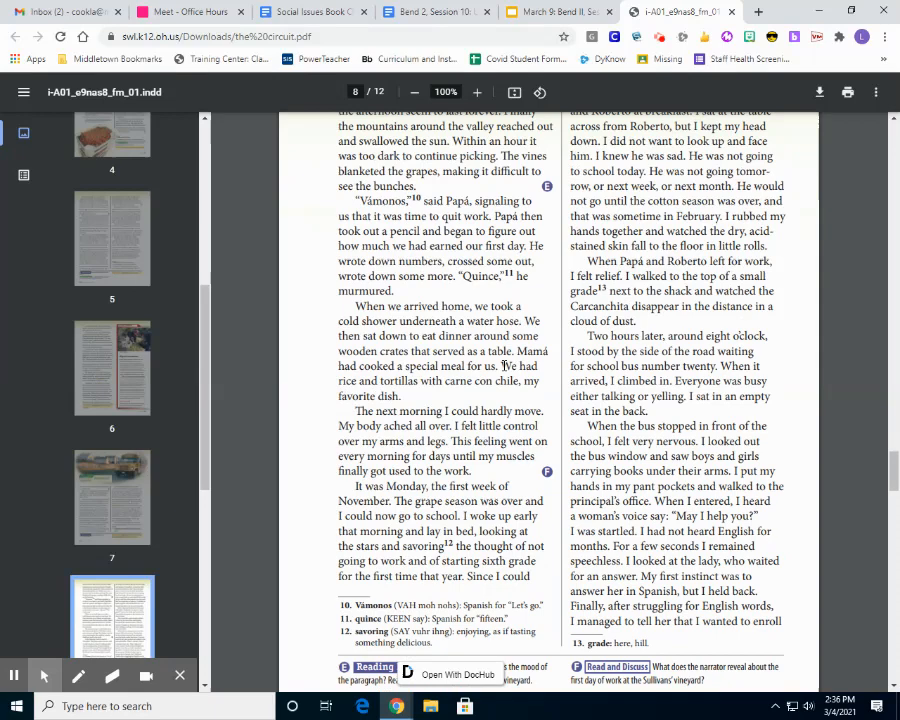
{"action": "scroll", "scroll_direction": "up", "scroll_amount": 3}
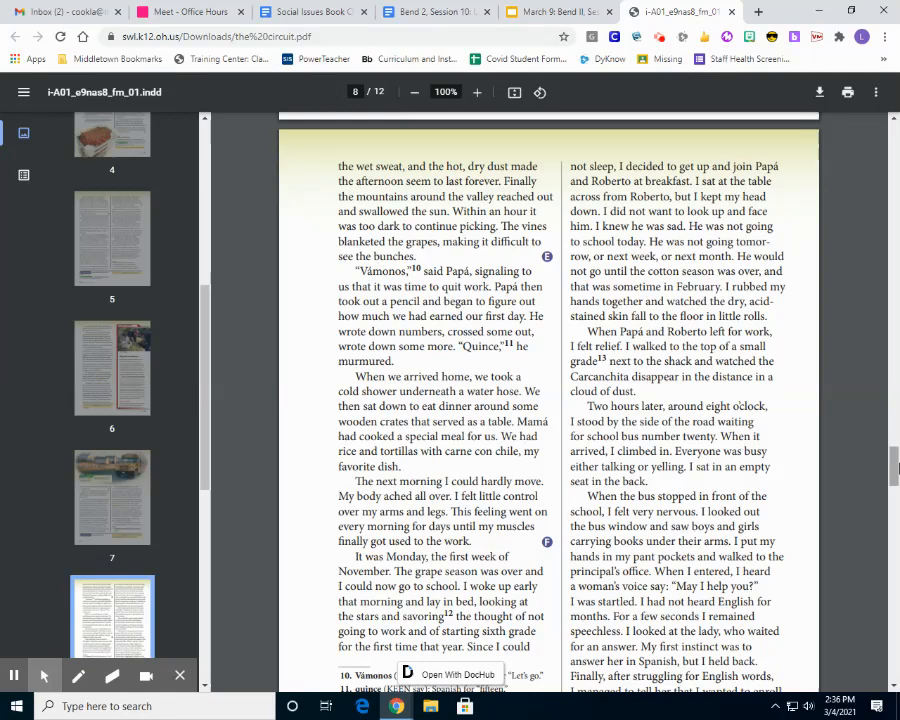
{"action": "scroll", "scroll_direction": "down", "scroll_amount": 3}
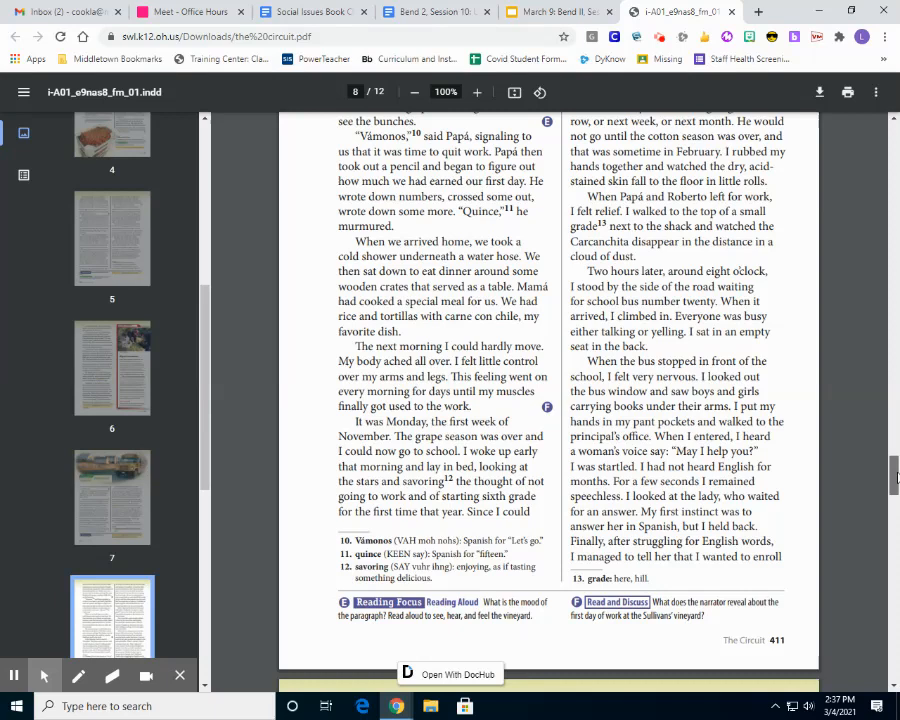
{"action": "scroll", "scroll_direction": "up", "scroll_amount": 3}
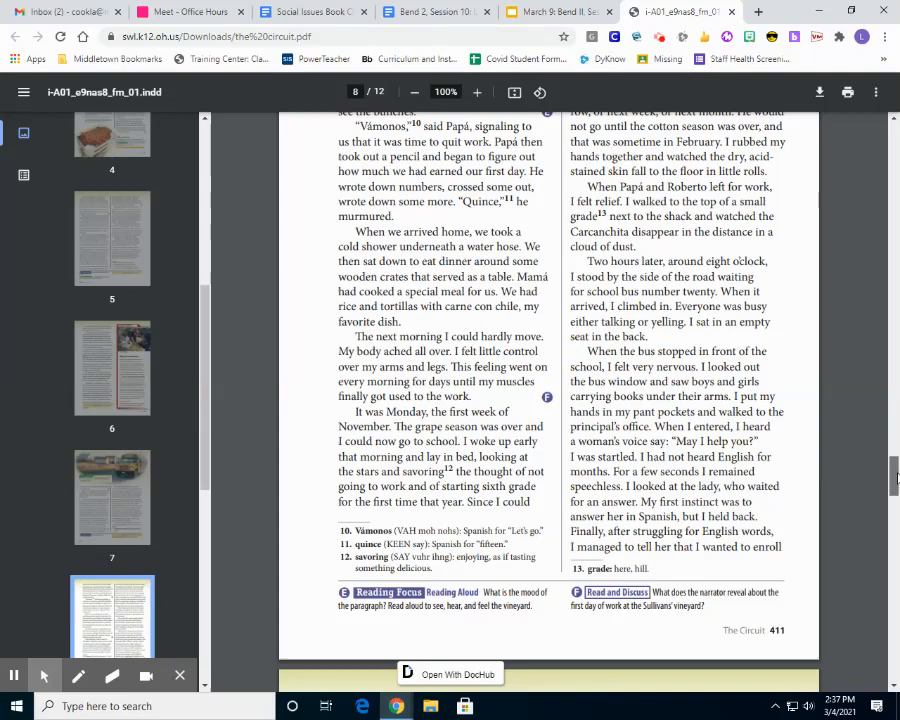
{"action": "scroll", "scroll_direction": "down", "scroll_amount": 3}
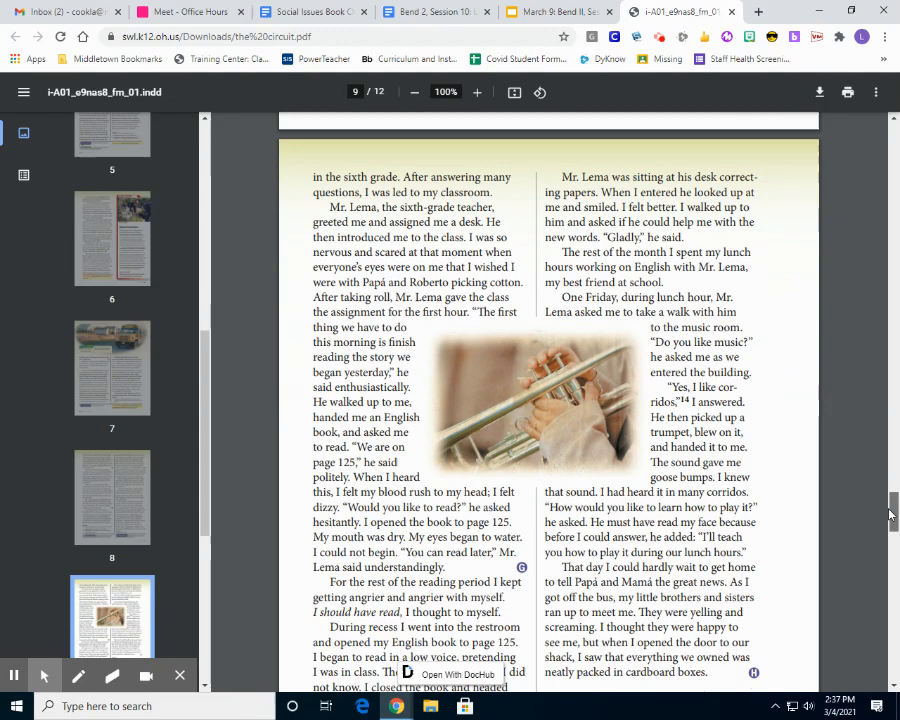
{"action": "scroll", "scroll_direction": "down", "scroll_amount": 3}
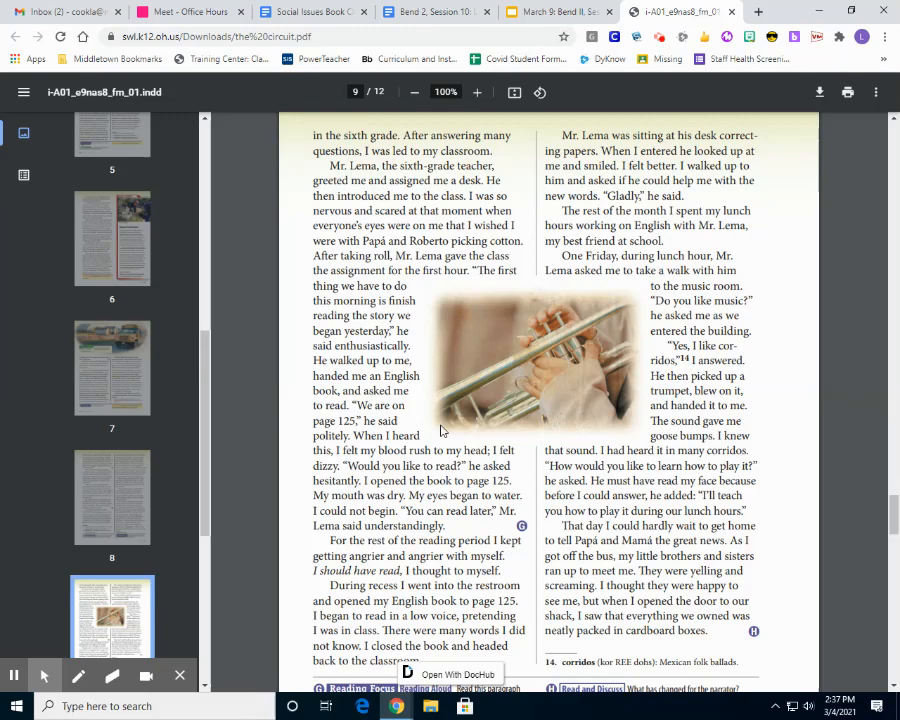